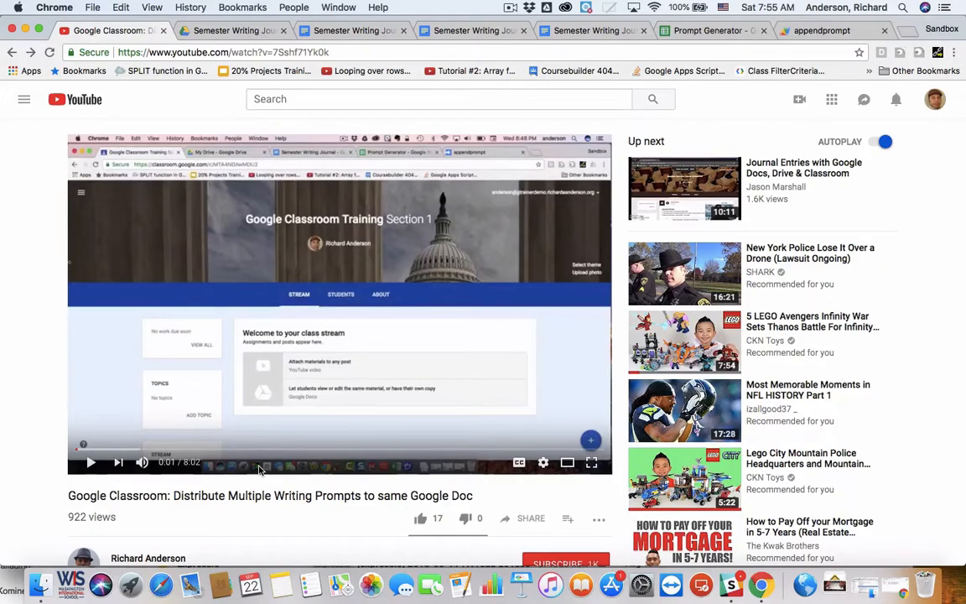
# Step: Show the Semester Writing Journal Drive folder listing the student 1, 10 and 20 journal docs
pyautogui.scroll(-3)
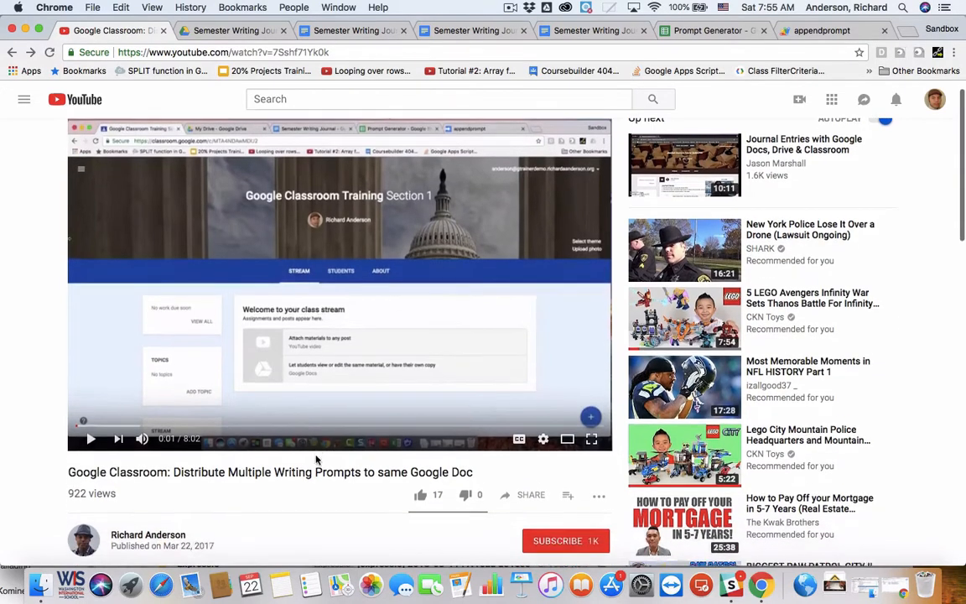
pyautogui.scroll(-3)
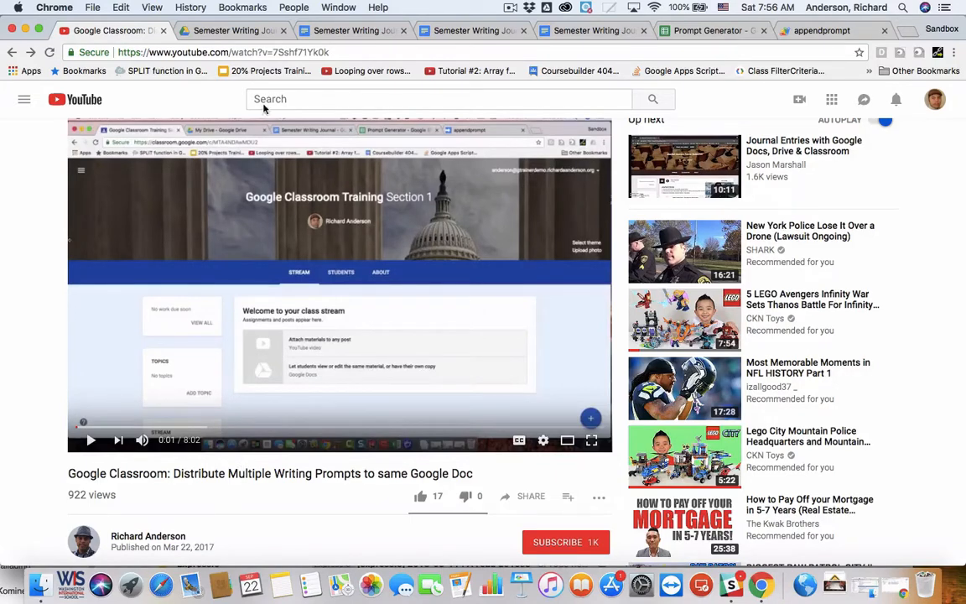
pyautogui.click(233, 30)
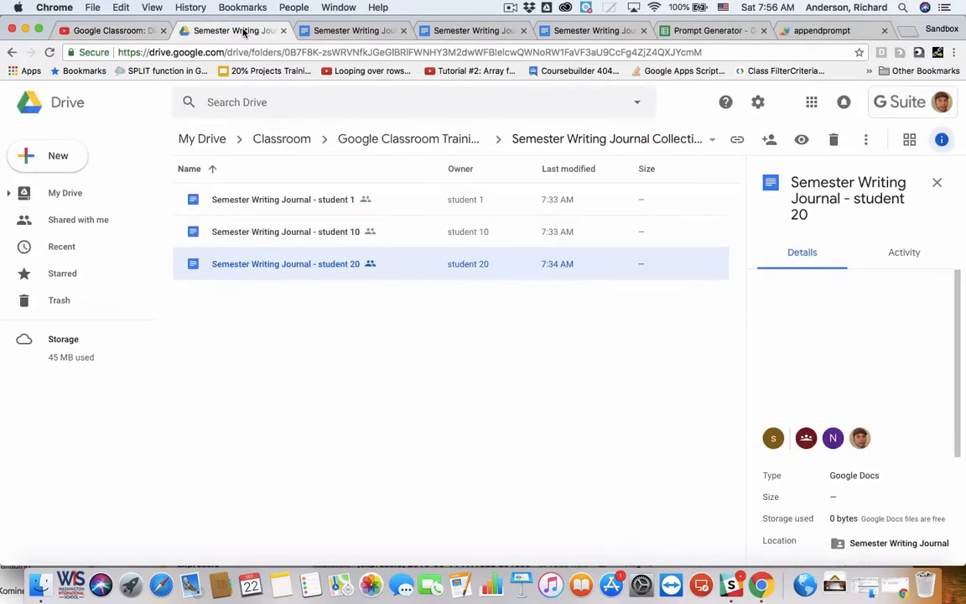
pyautogui.moveTo(305, 173)
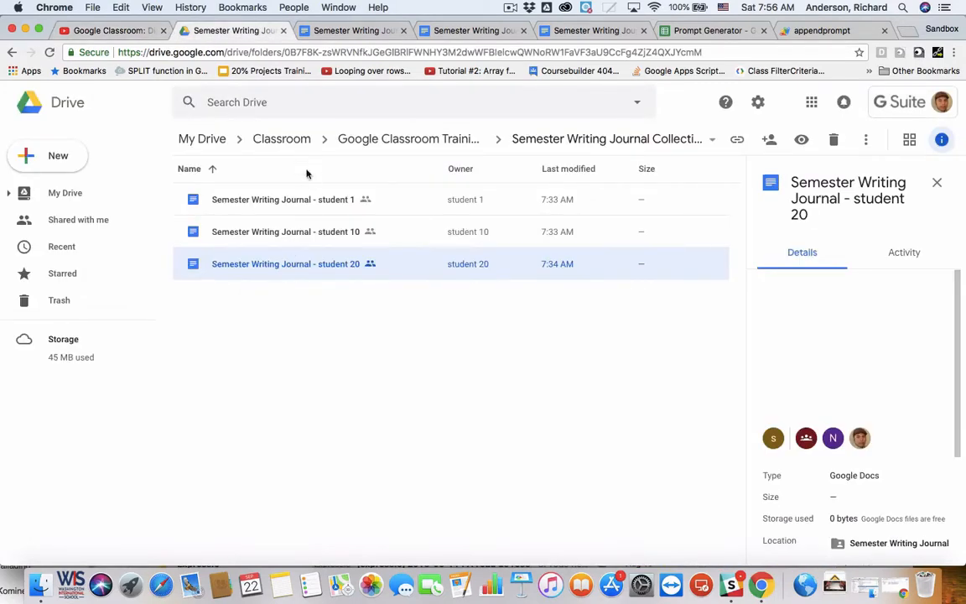
pyautogui.moveTo(282, 137)
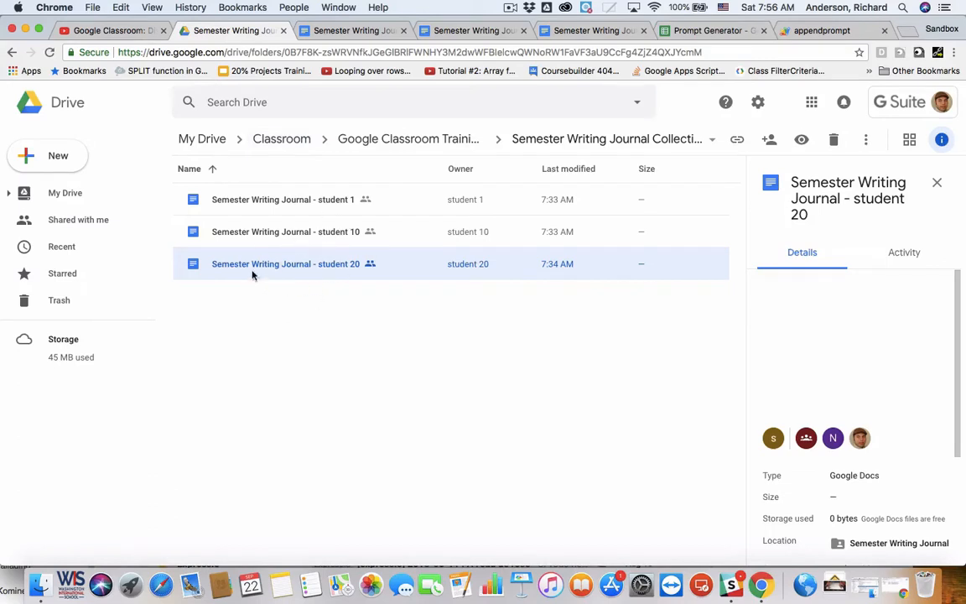
pyautogui.moveTo(305, 265)
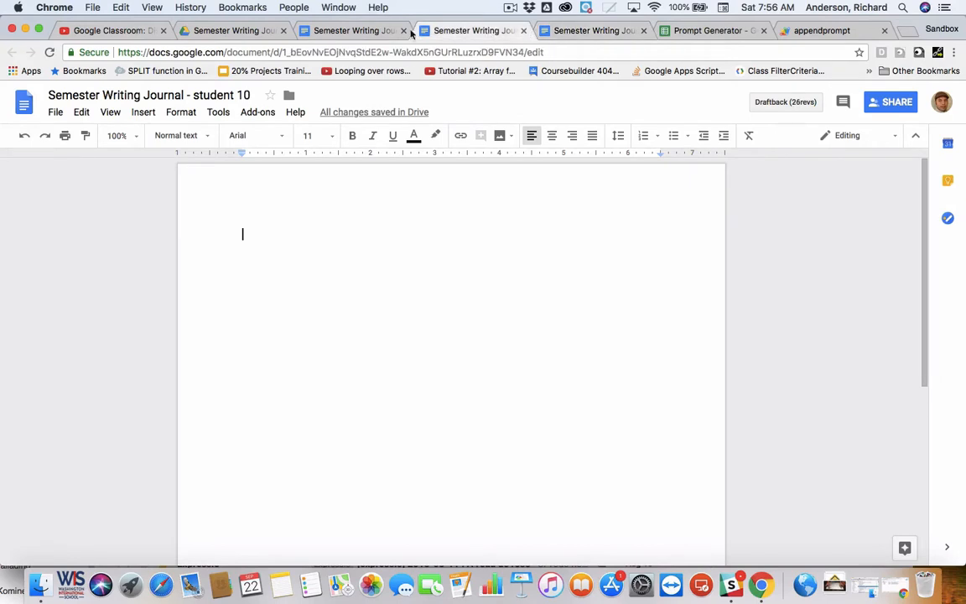
# Step: Confirm the student 10 and another student journal docs are still empty
pyautogui.click(353, 31)
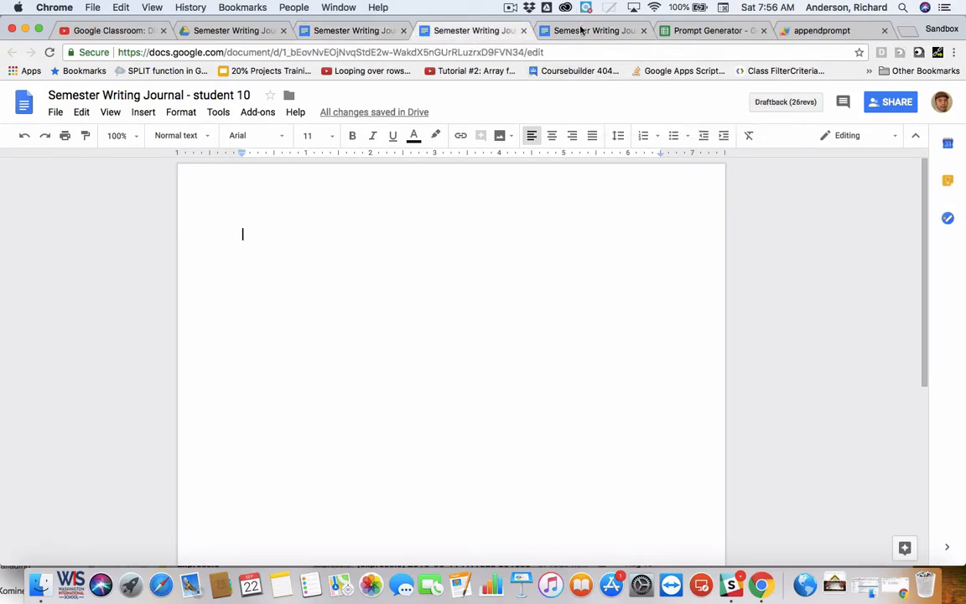
pyautogui.click(708, 30)
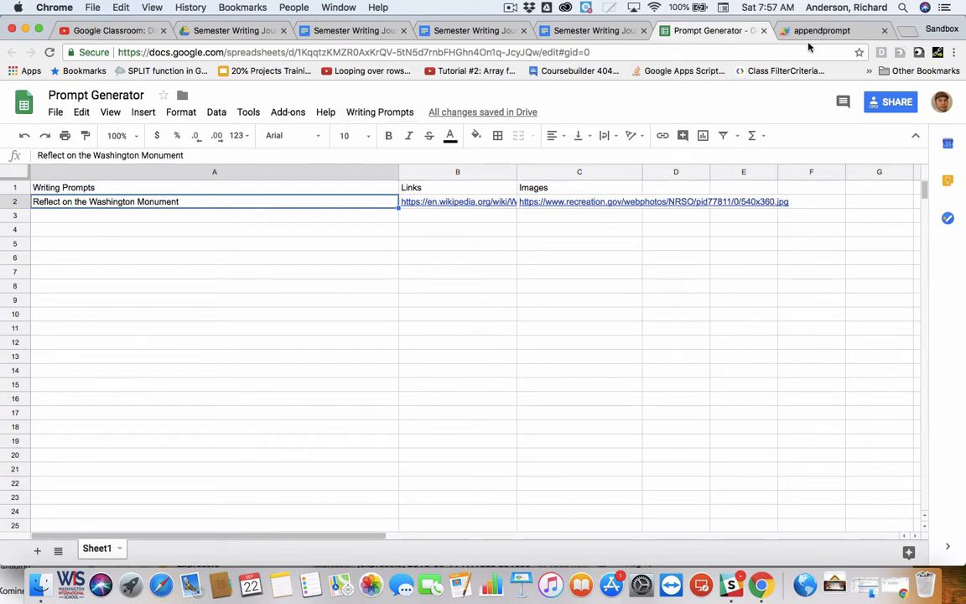
# Step: Show the appendprompt Code.gs script with its onOpen menu and appendNewPrompt function
pyautogui.click(822, 30)
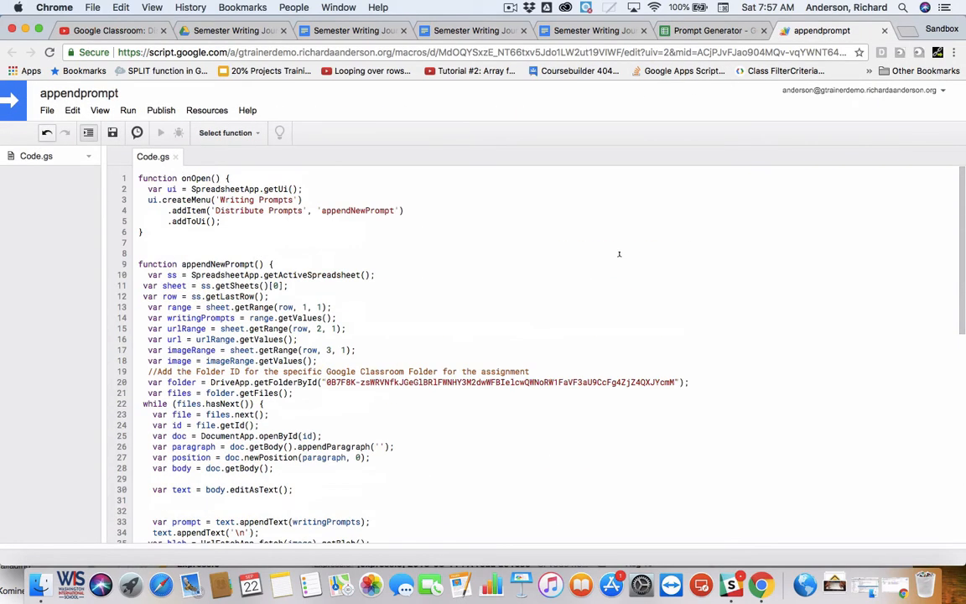
pyautogui.moveTo(453, 238)
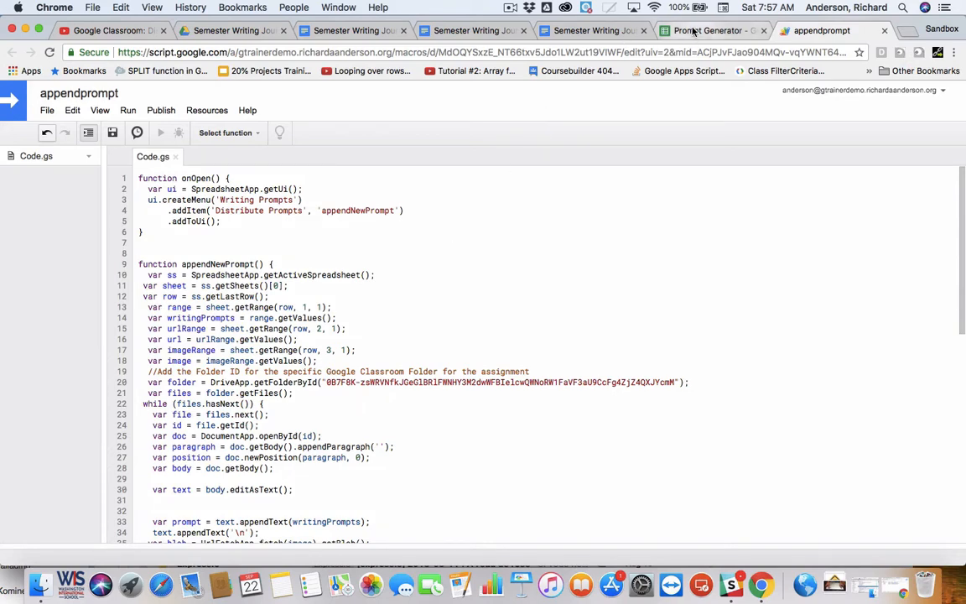
# Step: Return to the Prompt Generator sheet with the Washington Monument prompt, link and image address in row 2
pyautogui.click(711, 31)
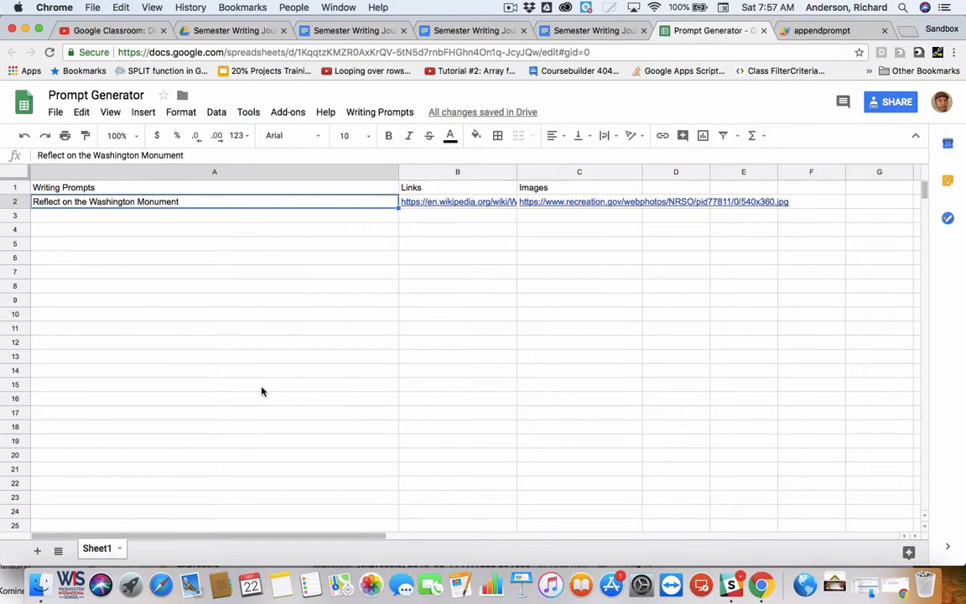
pyautogui.moveTo(267, 194)
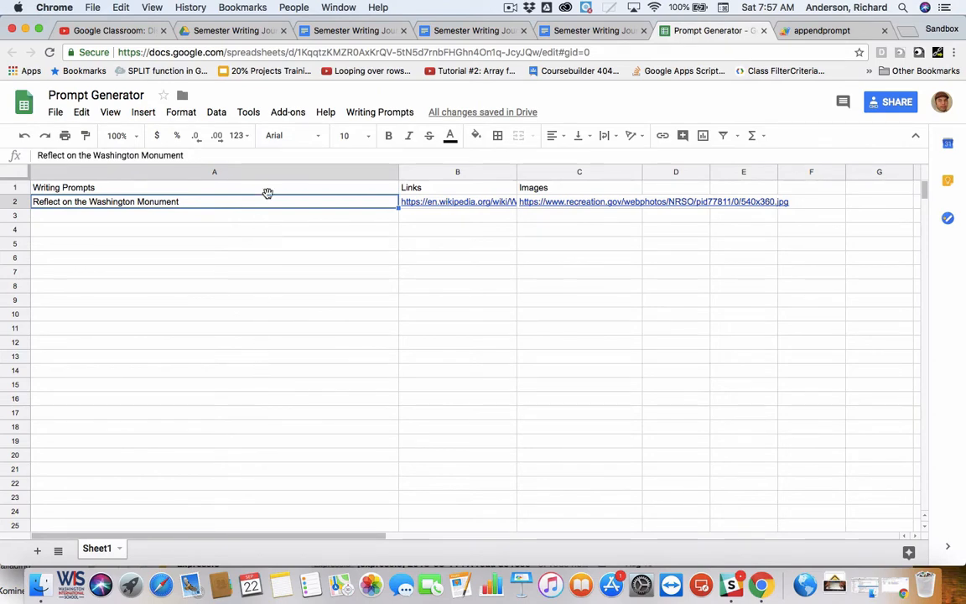
pyautogui.moveTo(459, 319)
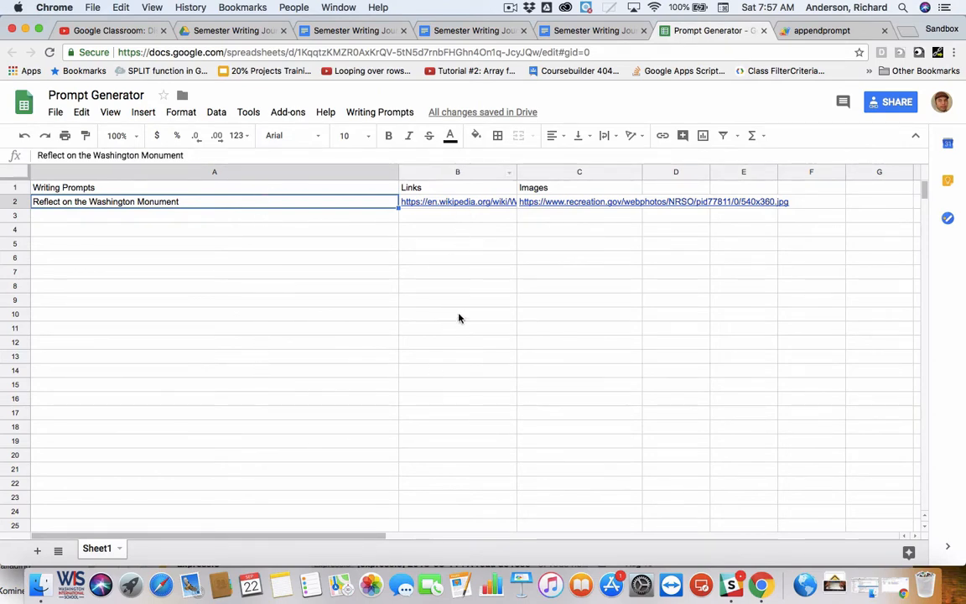
pyautogui.moveTo(463, 336)
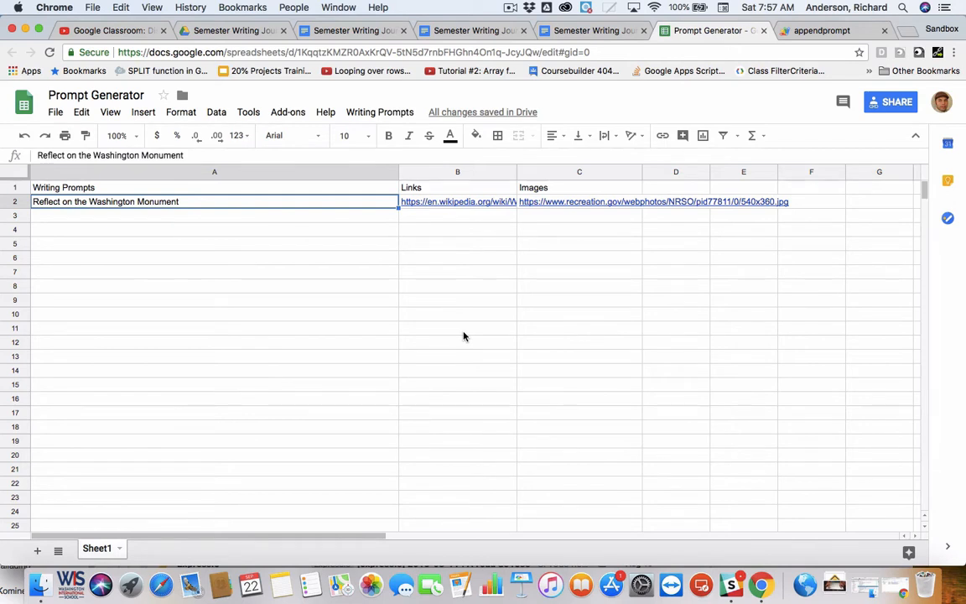
pyautogui.moveTo(560, 287)
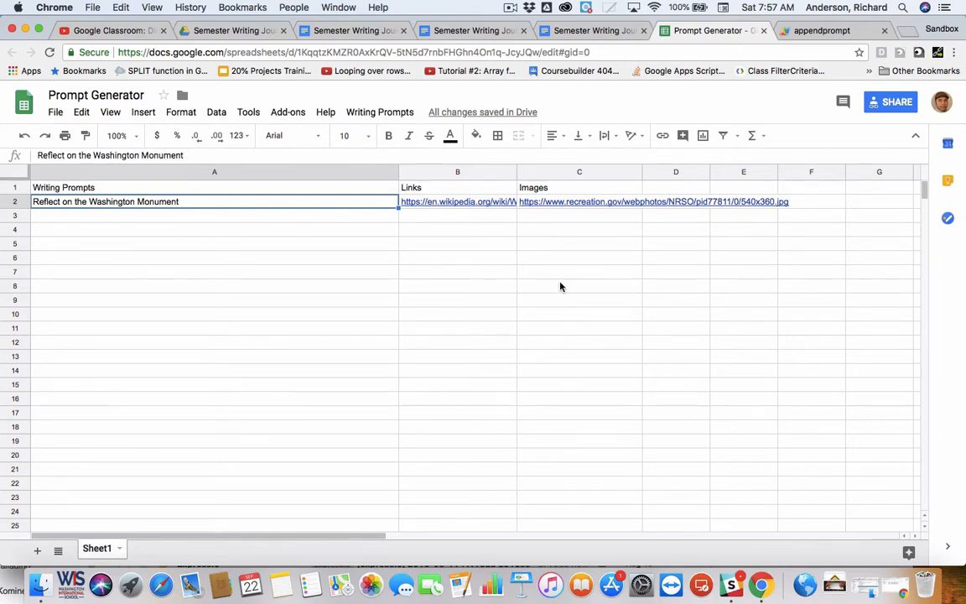
pyautogui.moveTo(567, 262)
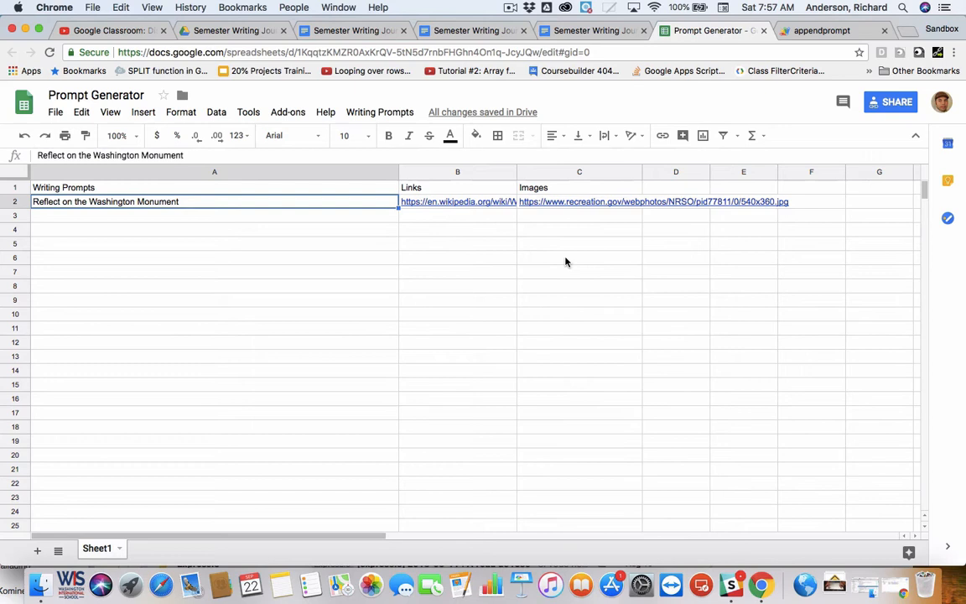
pyautogui.moveTo(555, 215)
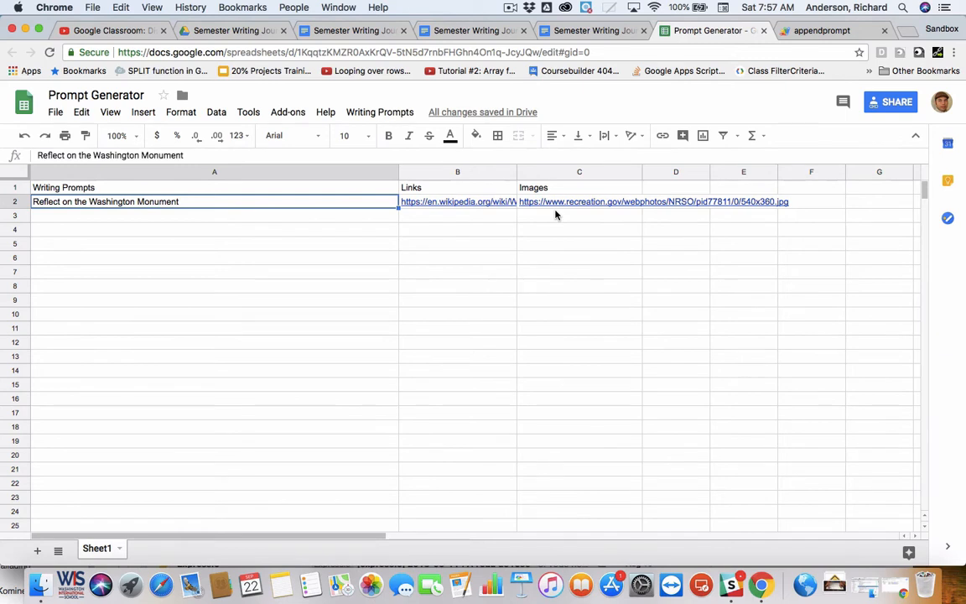
pyautogui.moveTo(288, 203)
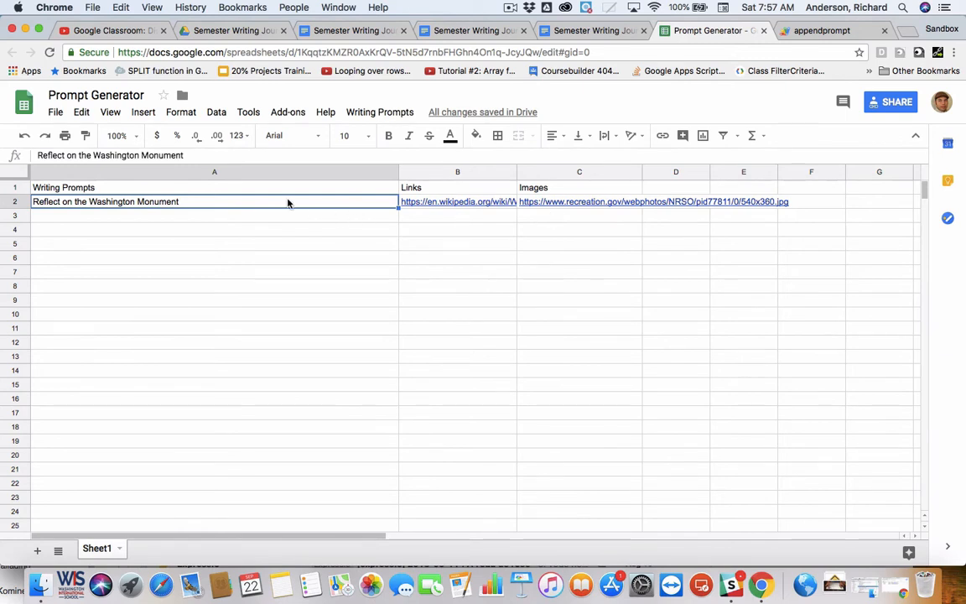
pyautogui.moveTo(73, 206)
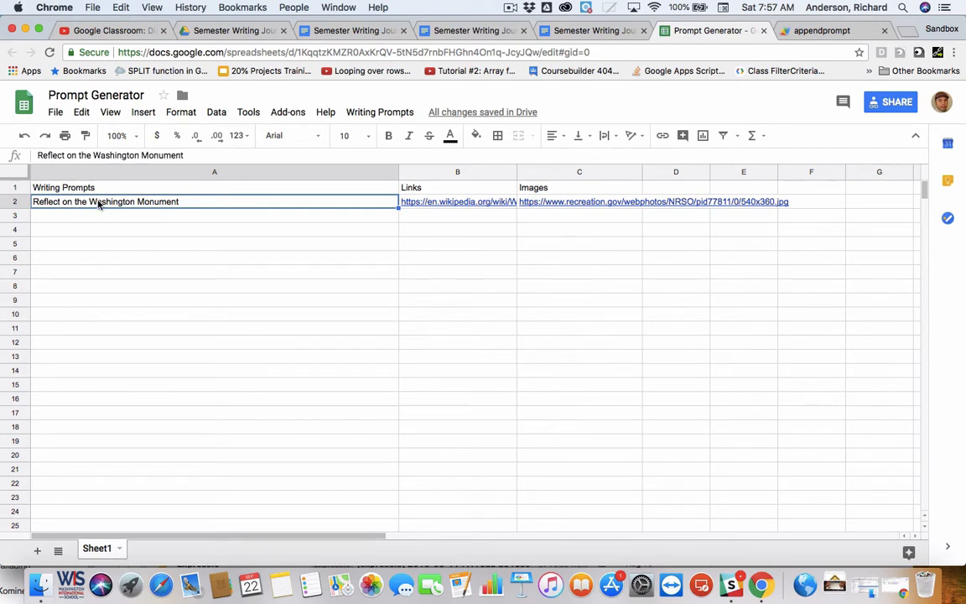
pyautogui.moveTo(612, 216)
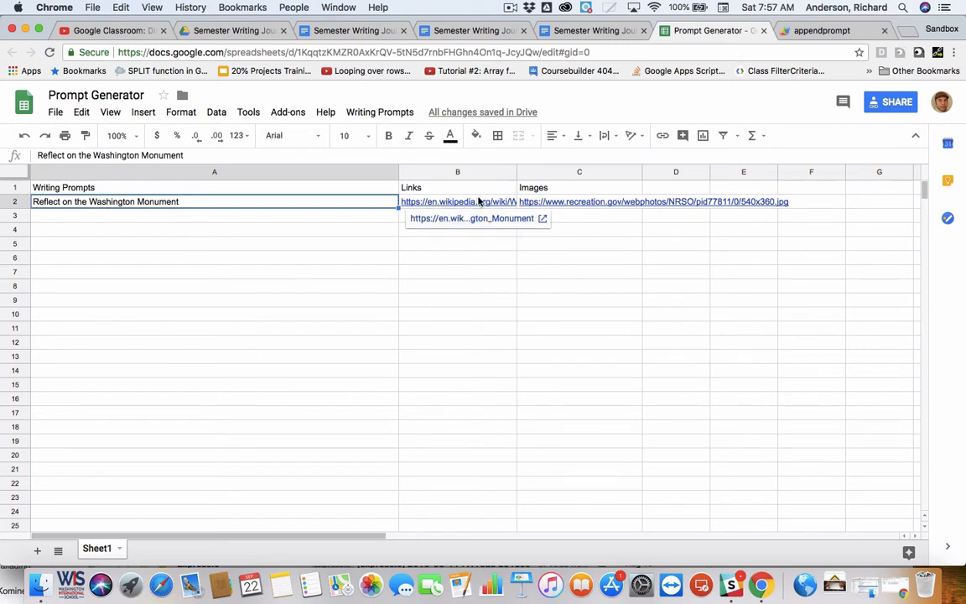
pyautogui.moveTo(472, 201)
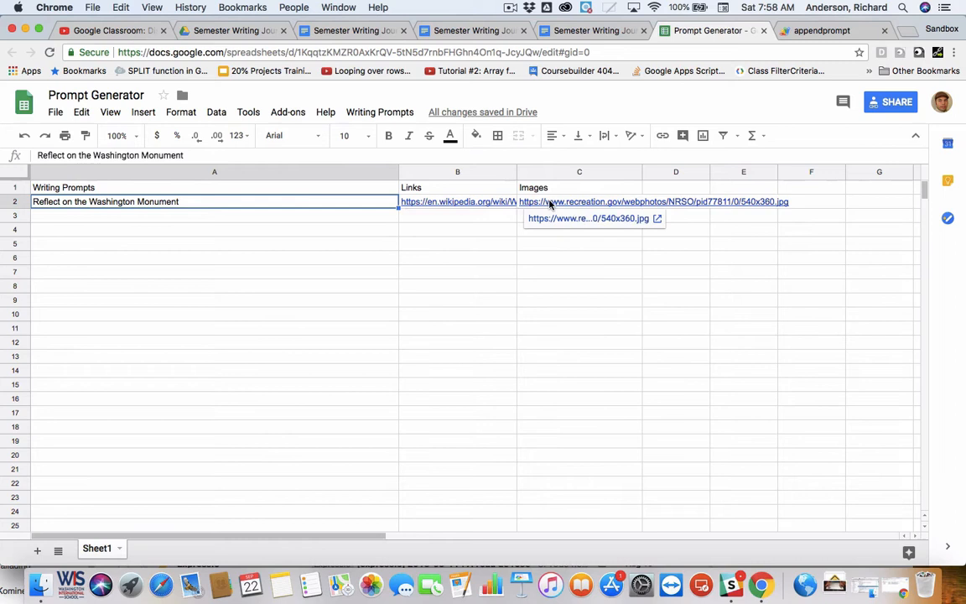
pyautogui.moveTo(563, 208)
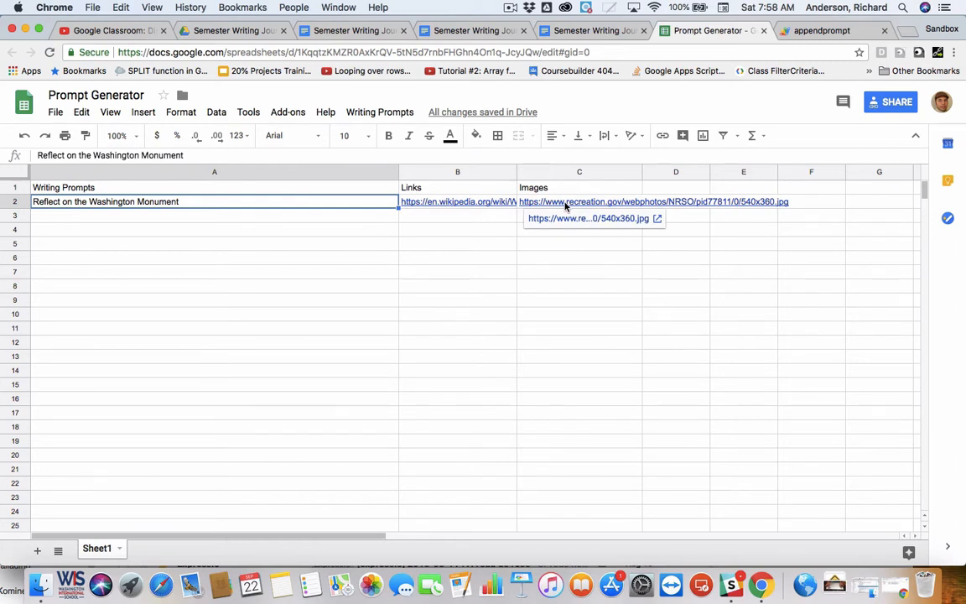
# Step: Run Writing Prompts > Distribute Prompts and view student 1's journal now holding the prompt, photo and Wikipedia link
pyautogui.click(352, 30)
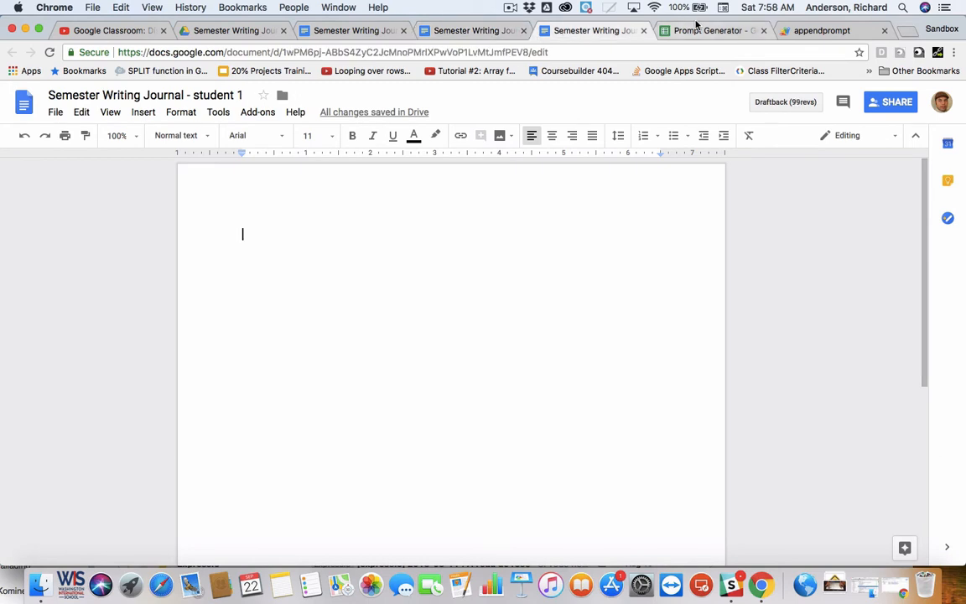
pyautogui.click(715, 30)
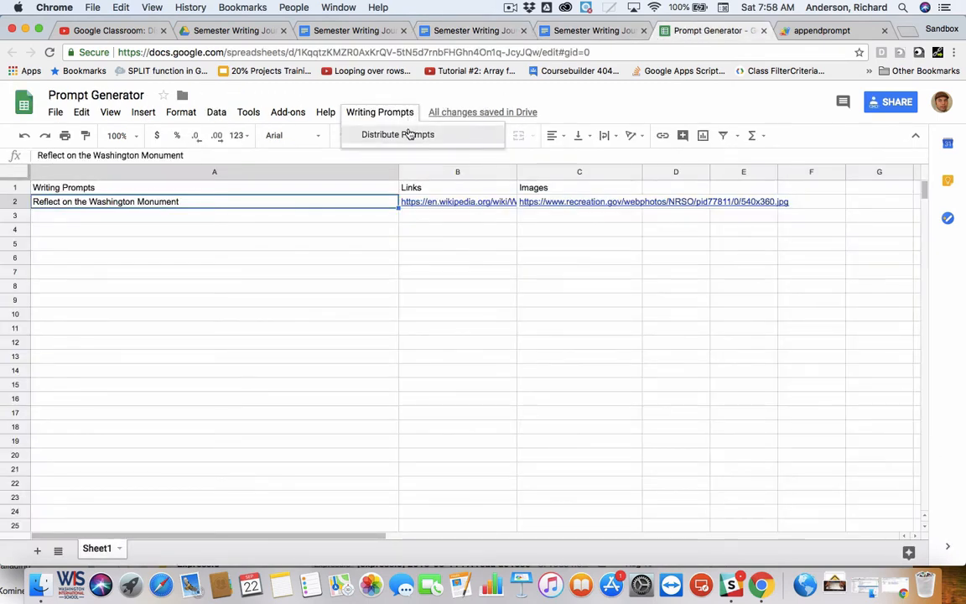
pyautogui.click(397, 134)
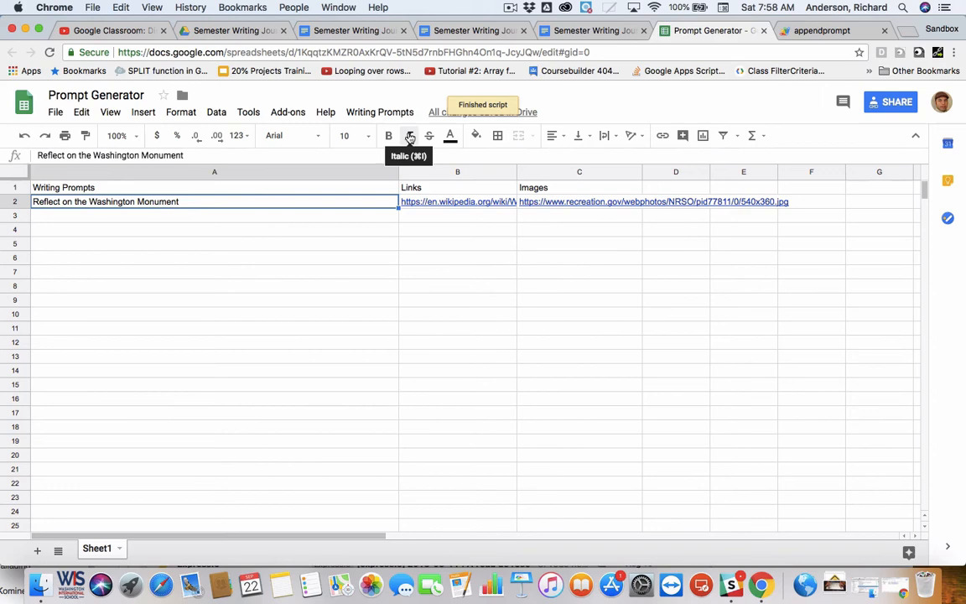
pyautogui.click(352, 31)
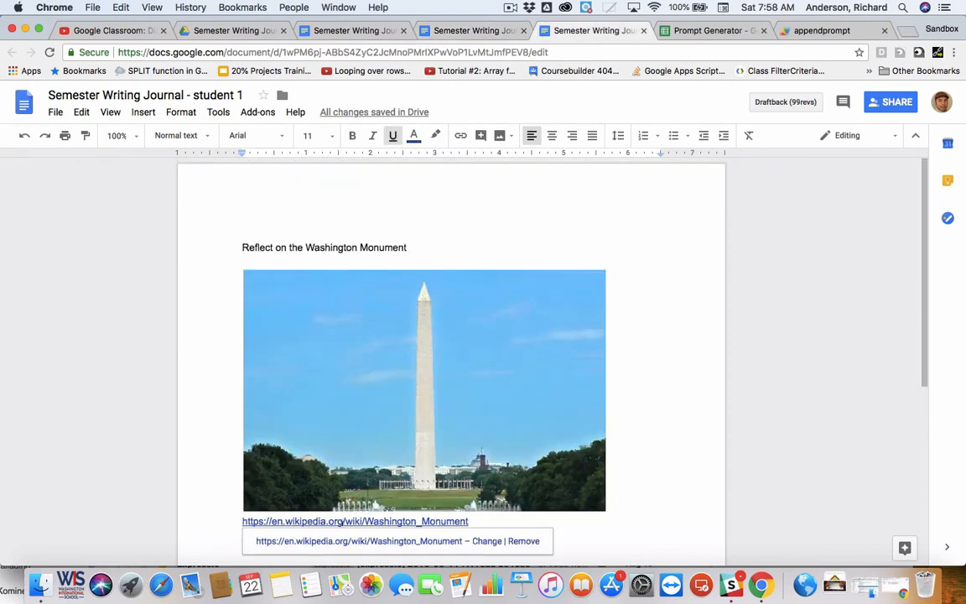
# Step: Follow the journal's link to the Washington Monument Wikipedia article, then return to the Prompt Generator sheet
pyautogui.click(355, 519)
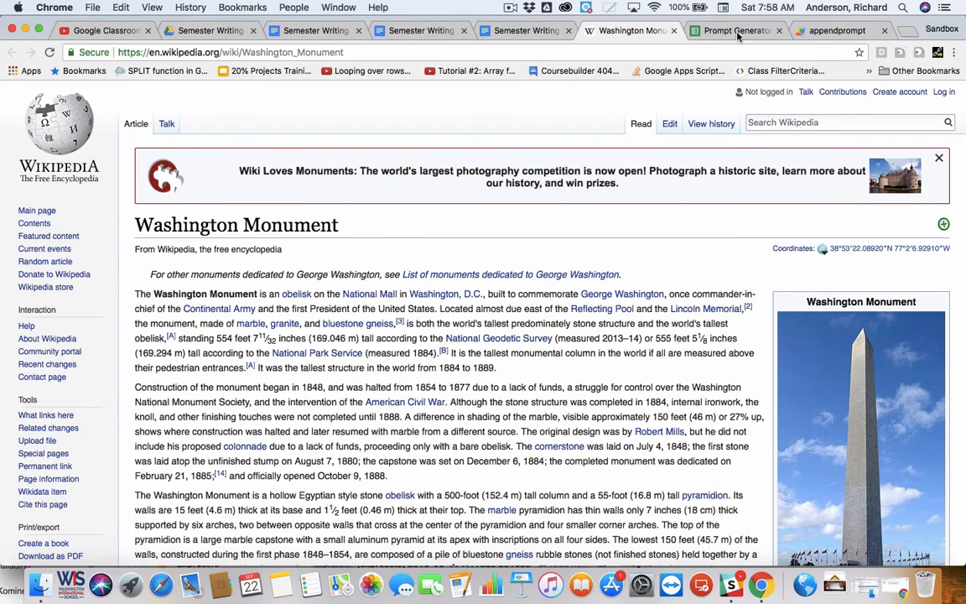
pyautogui.click(736, 30)
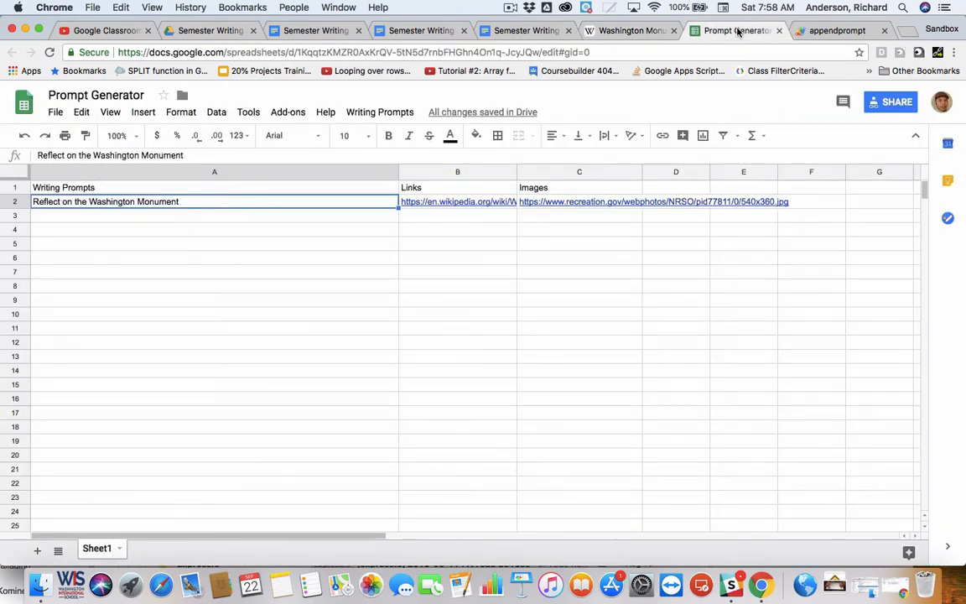